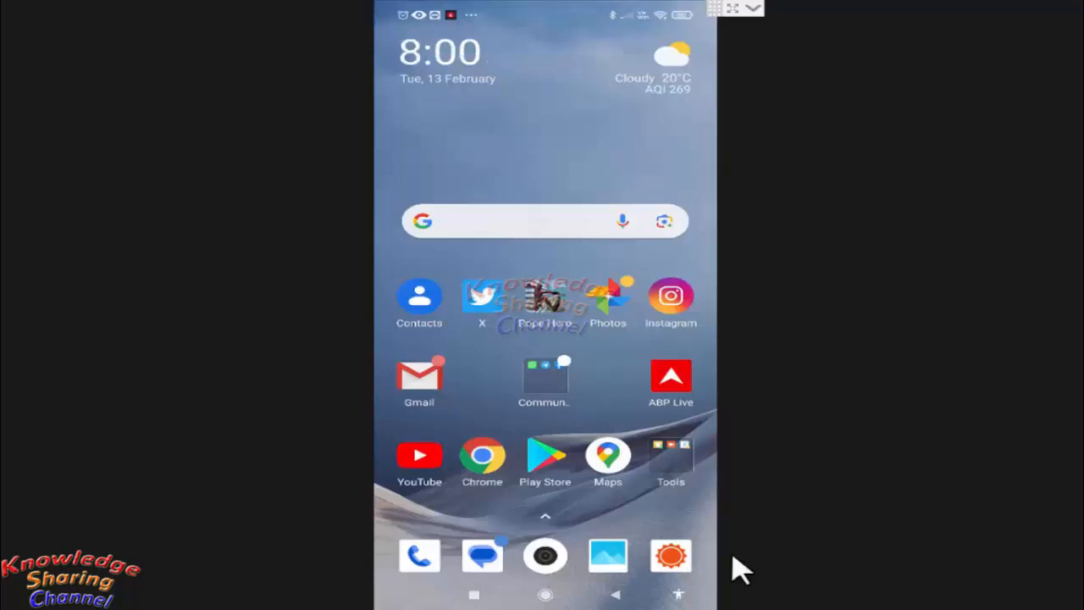
{"action": "mouse_move", "coordinate": [481, 374]}
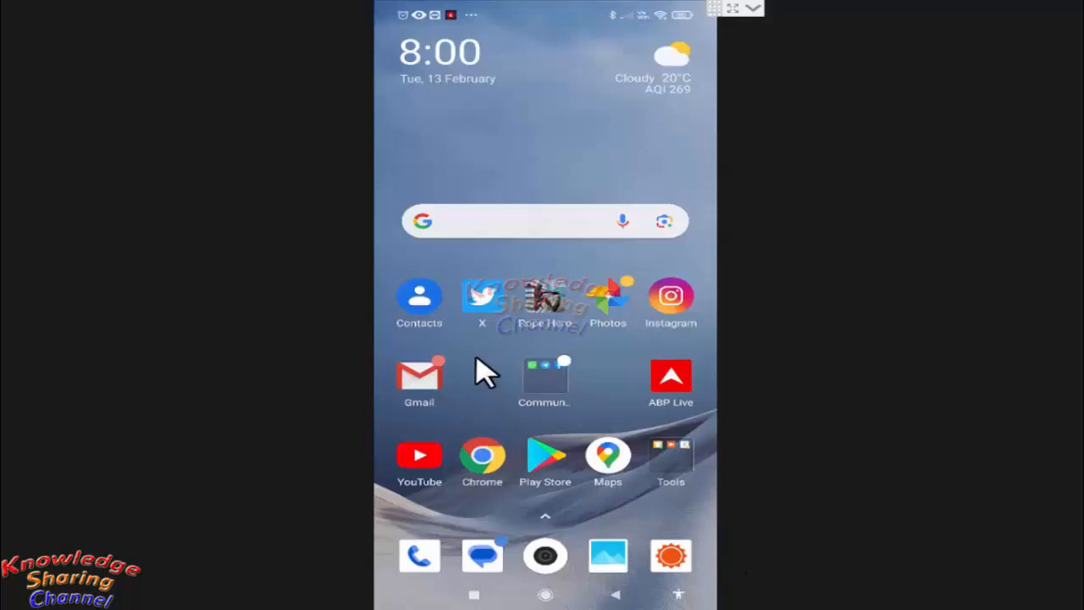
{"action": "mouse_move", "coordinate": [488, 318]}
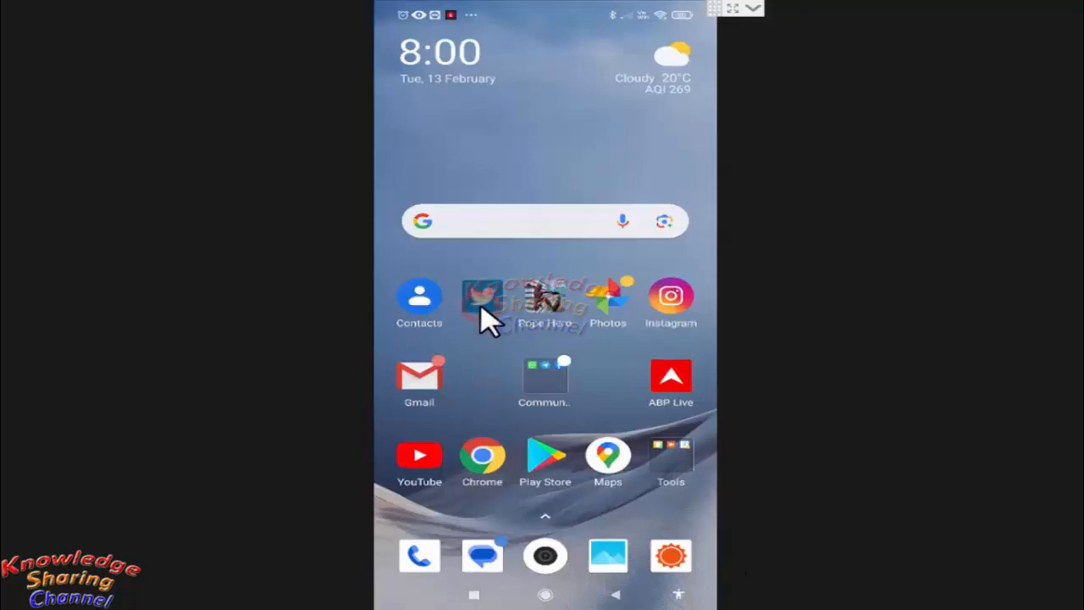
Launch X and bring up the account navigation drawer from the home feed
{"action": "left_click", "coordinate": [481, 296]}
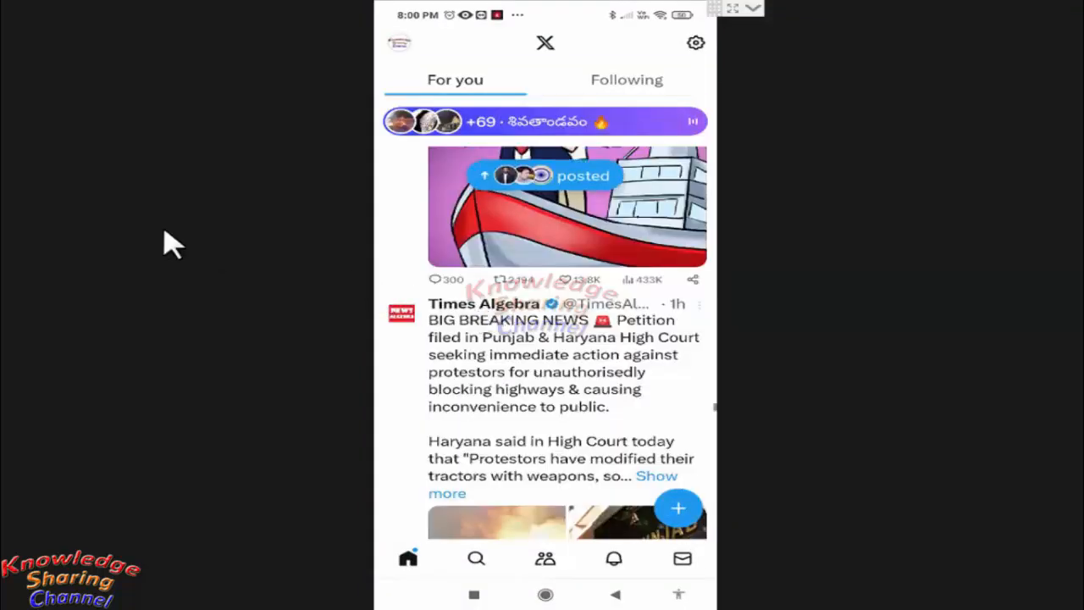
{"action": "mouse_move", "coordinate": [400, 42]}
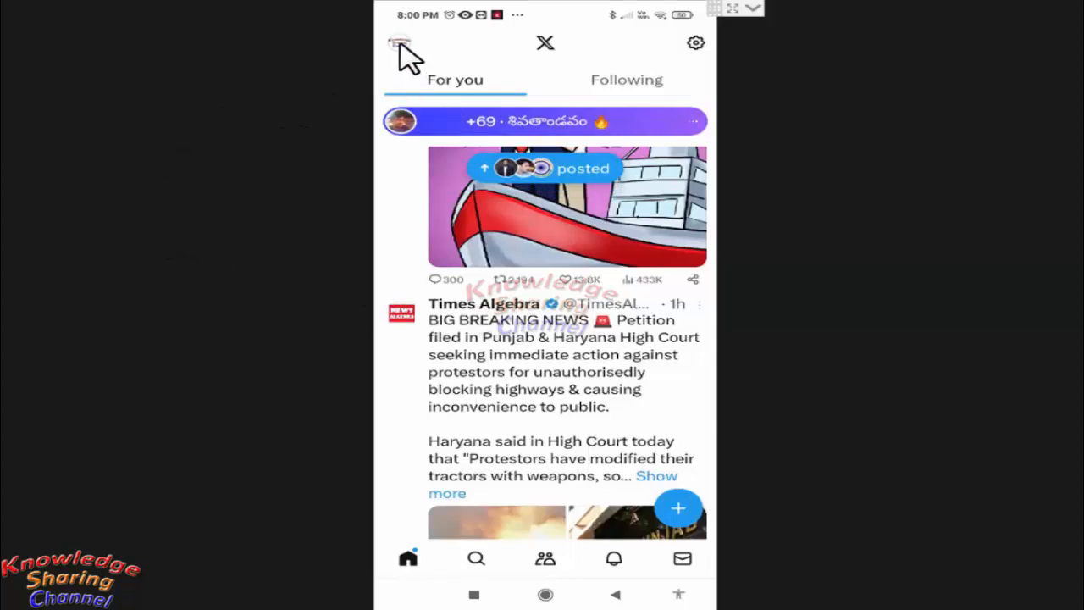
{"action": "left_click", "coordinate": [400, 42]}
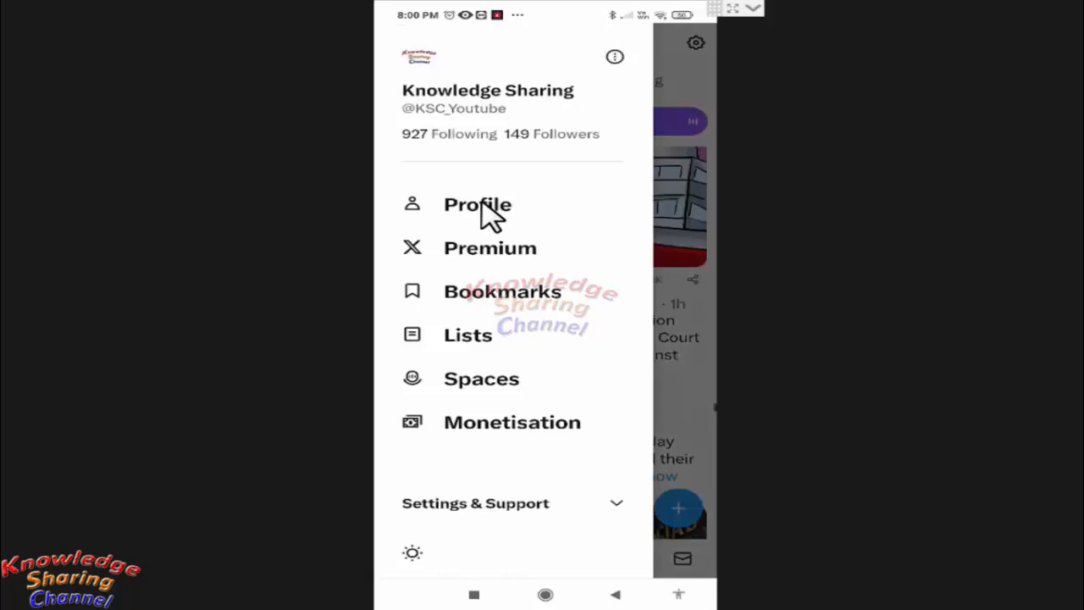
Go to the Knowledge Sharing profile, where the December 2018 post is pinned first
{"action": "left_click", "coordinate": [478, 203]}
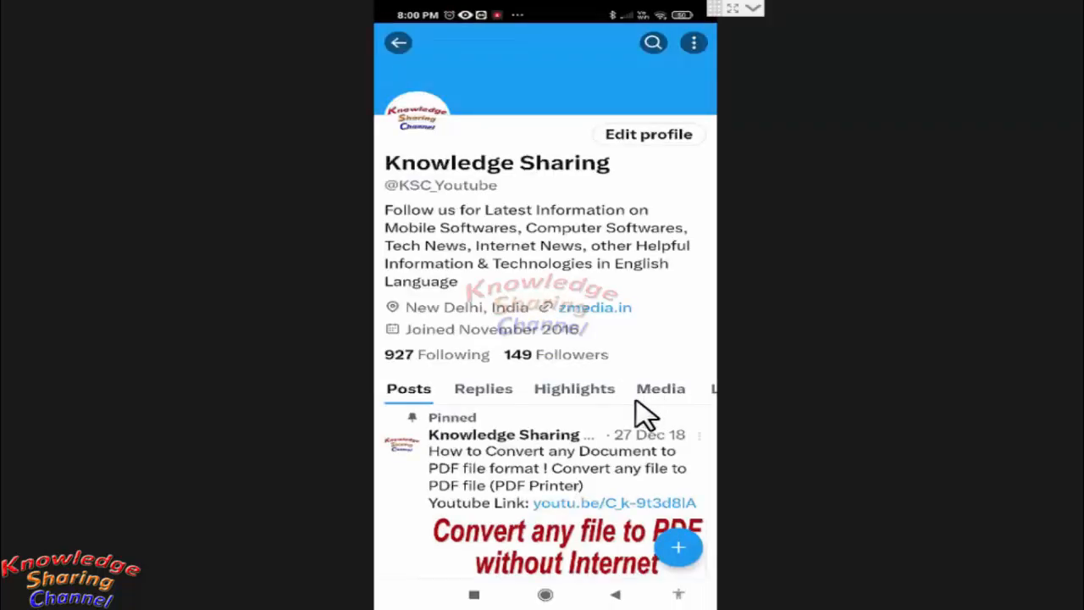
{"action": "mouse_move", "coordinate": [478, 443]}
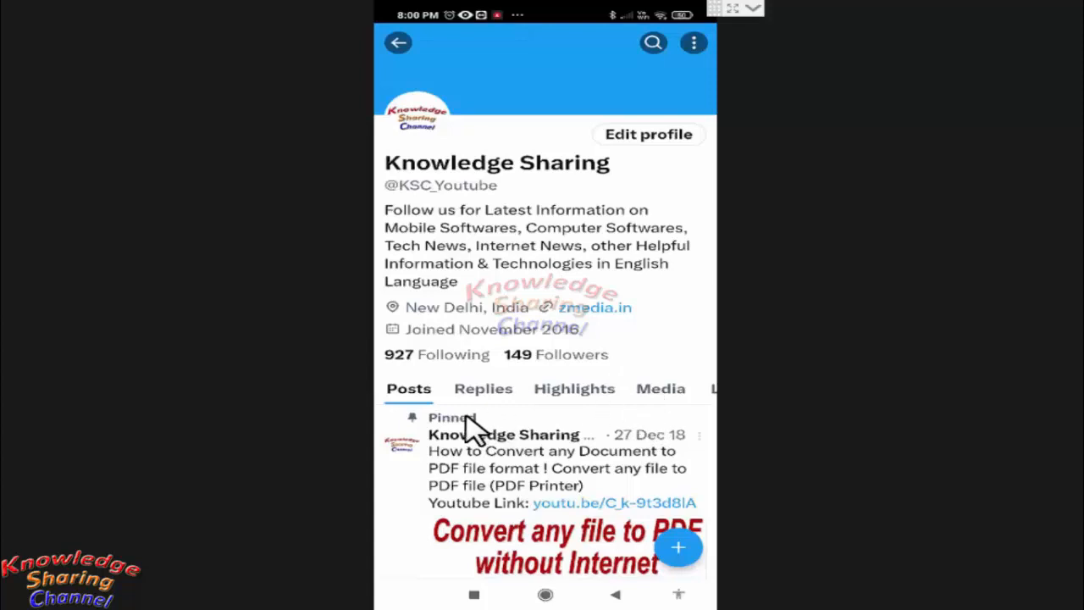
{"action": "mouse_move", "coordinate": [620, 419]}
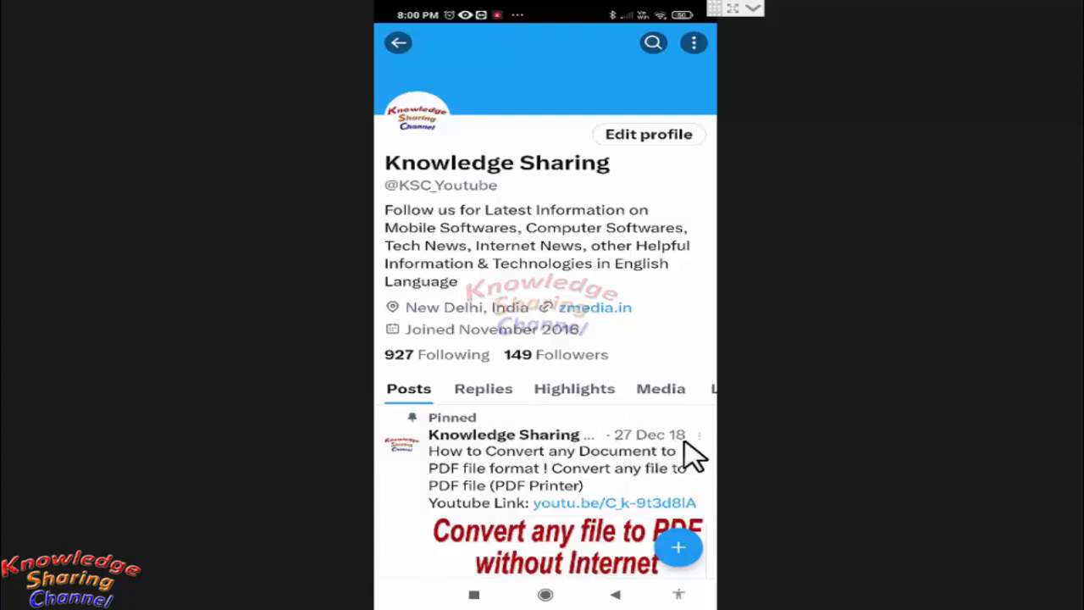
{"action": "mouse_move", "coordinate": [552, 445]}
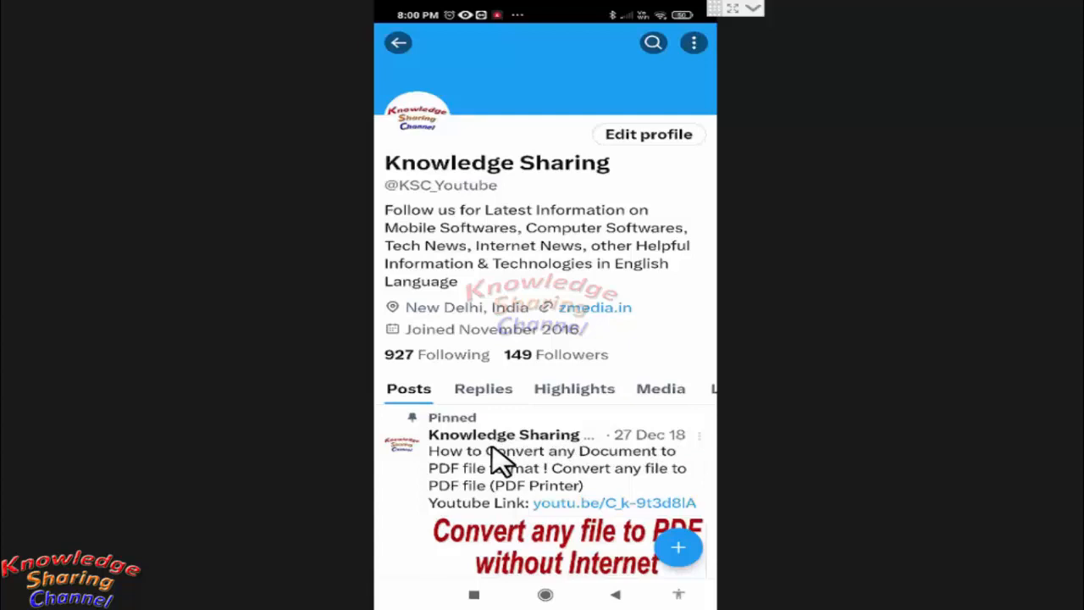
{"action": "mouse_move", "coordinate": [573, 483]}
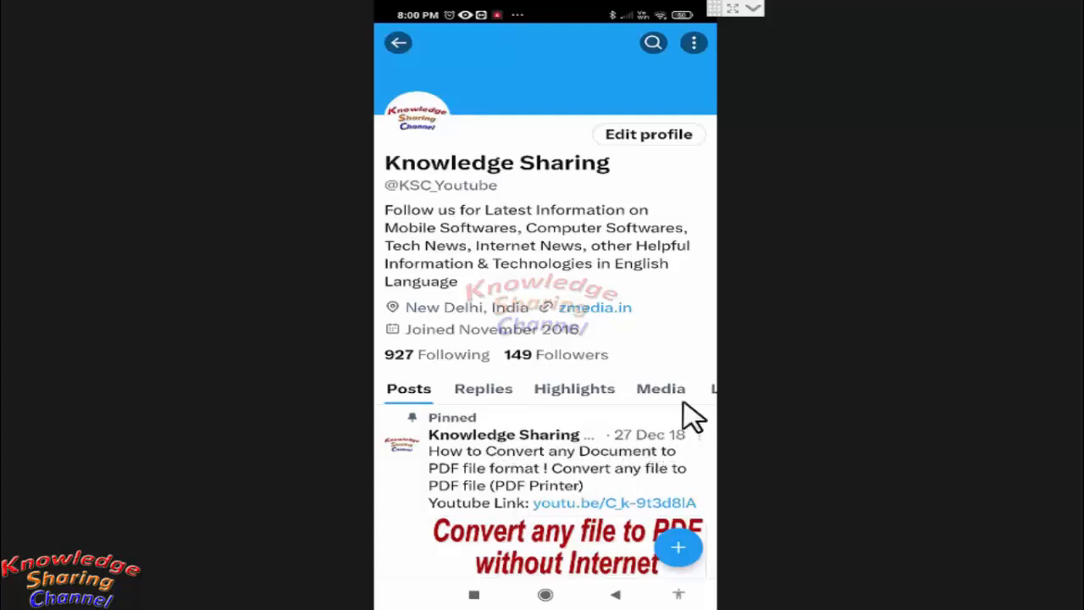
{"action": "mouse_move", "coordinate": [704, 459]}
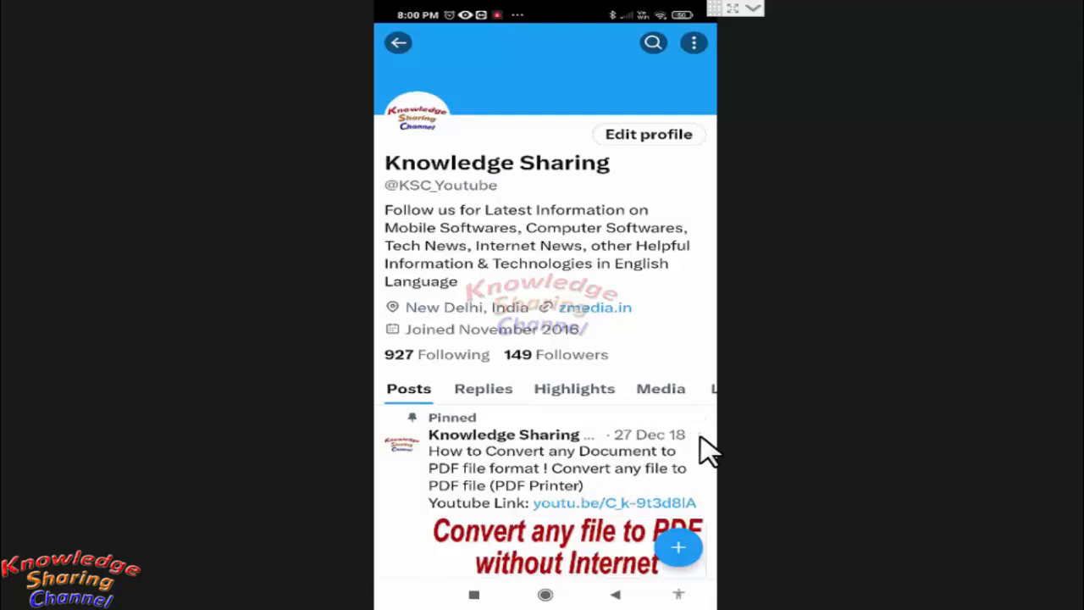
Choose Unpin from profile on the pinned 2018 post, reaching the confirmation prompt
{"action": "left_click", "coordinate": [697, 434]}
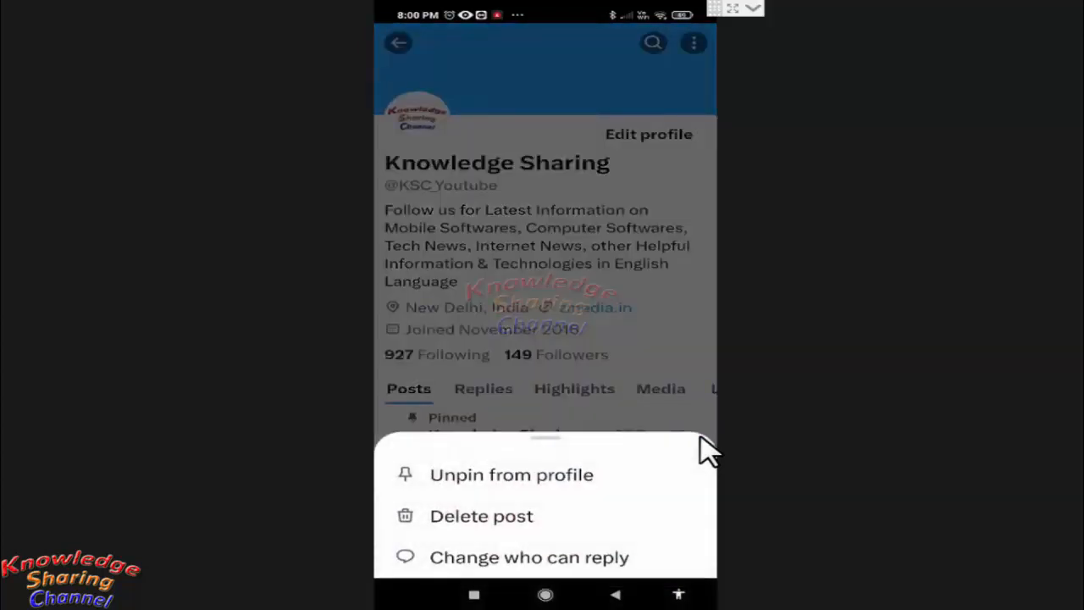
{"action": "mouse_move", "coordinate": [457, 495]}
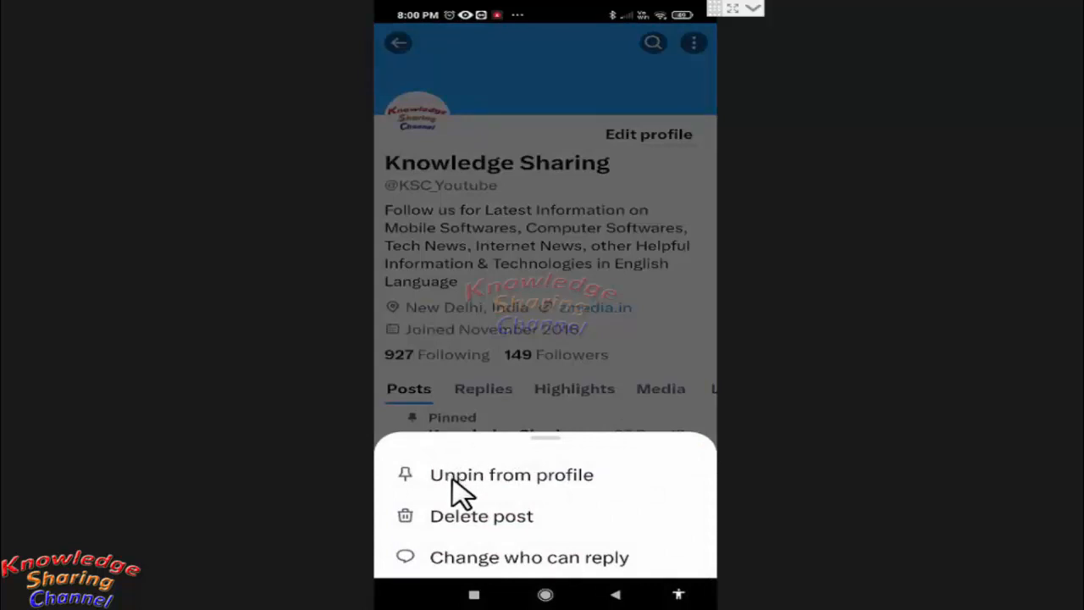
{"action": "mouse_move", "coordinate": [474, 491]}
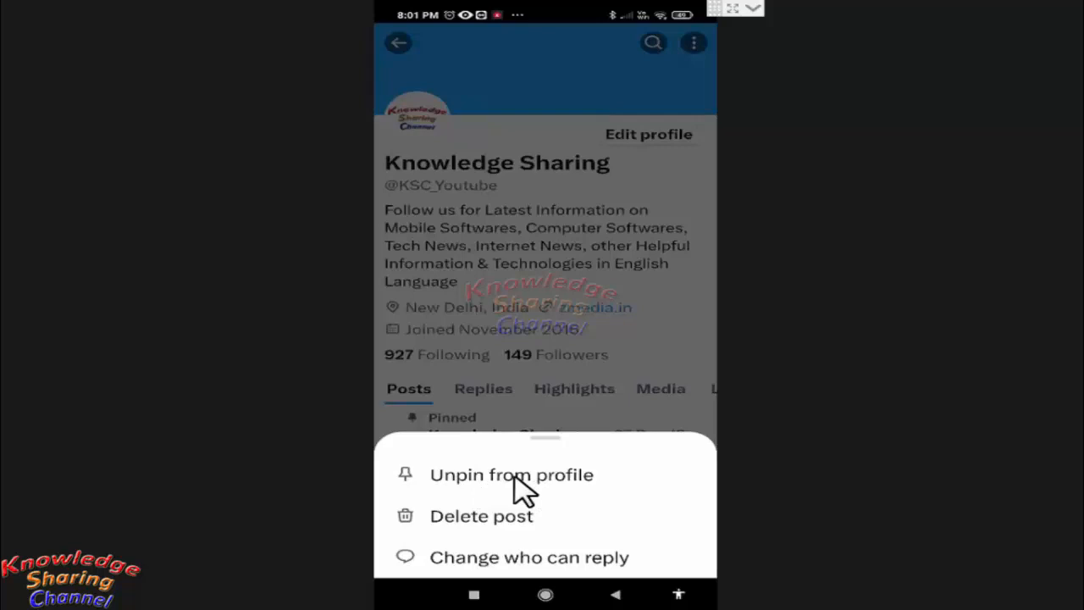
{"action": "left_click", "coordinate": [511, 474]}
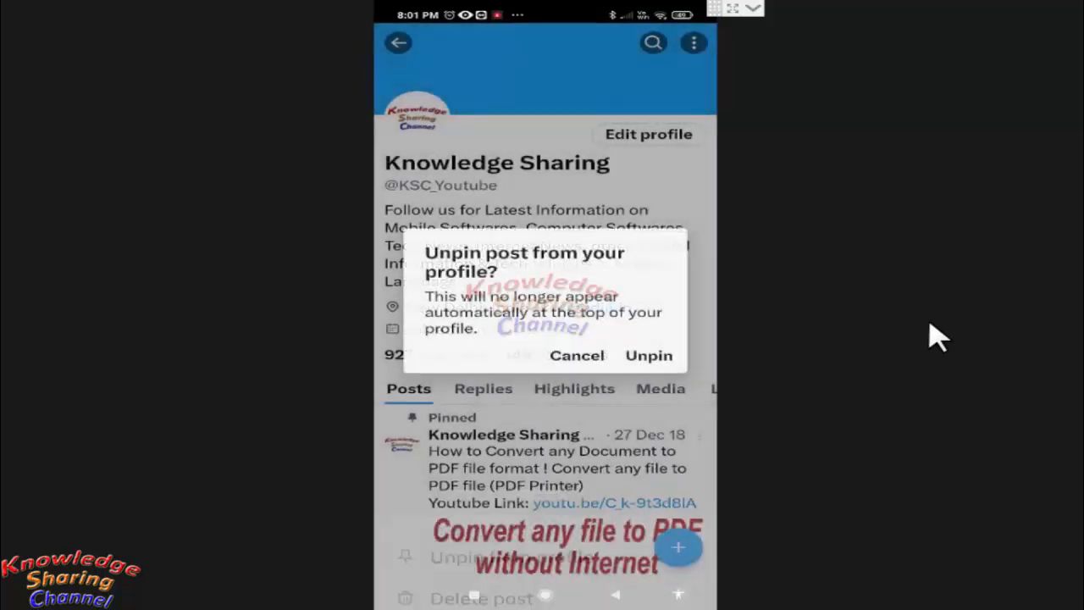
{"action": "mouse_move", "coordinate": [517, 271]}
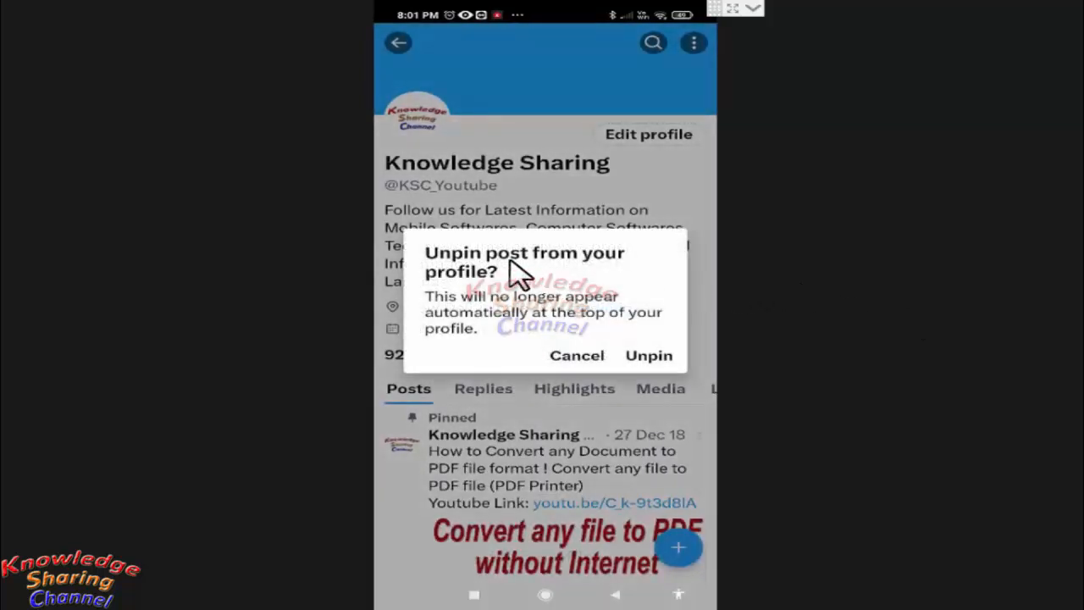
{"action": "mouse_move", "coordinate": [649, 356]}
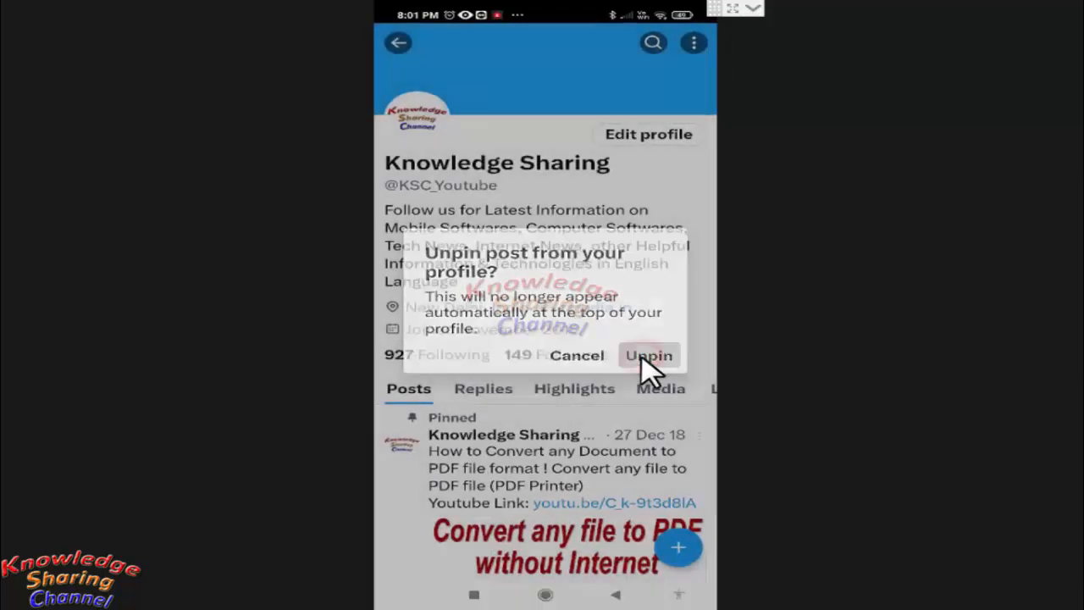
Confirm unpinning so the June 2022 post leads the profile's posts
{"action": "left_click", "coordinate": [651, 355]}
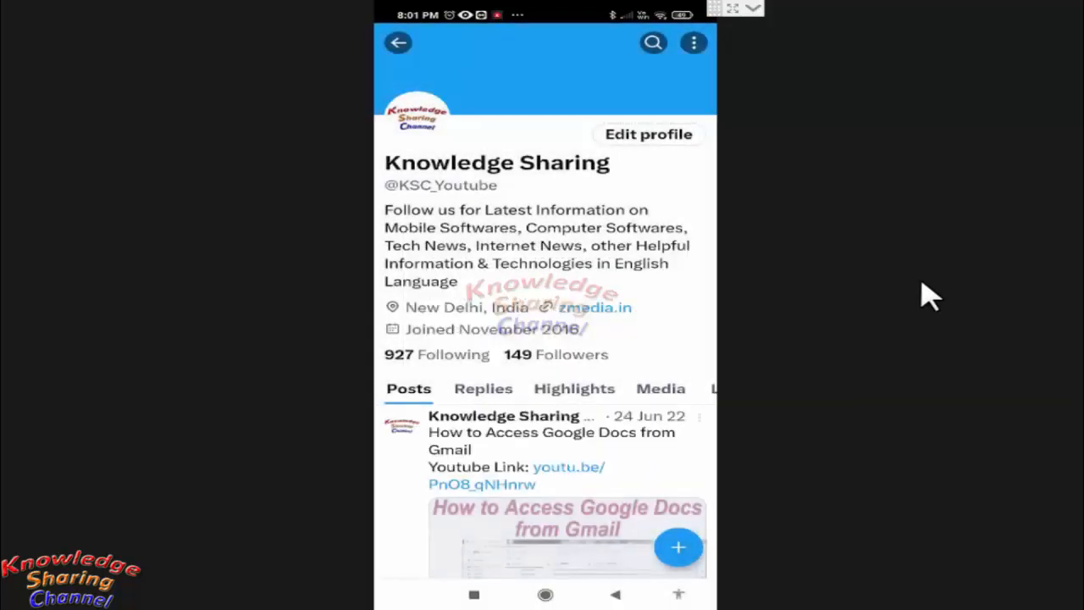